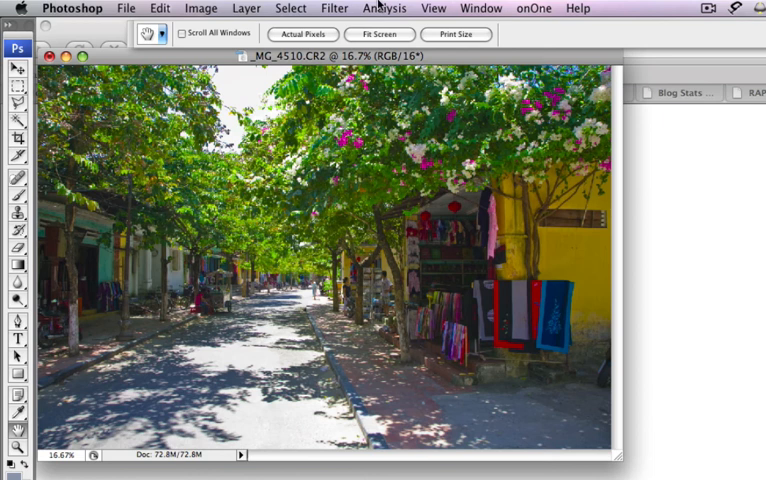
- Bring up the Unsharp Mask filter from the Sharpen filters for the street photo
{"action": "left_click", "coordinate": [336, 8]}
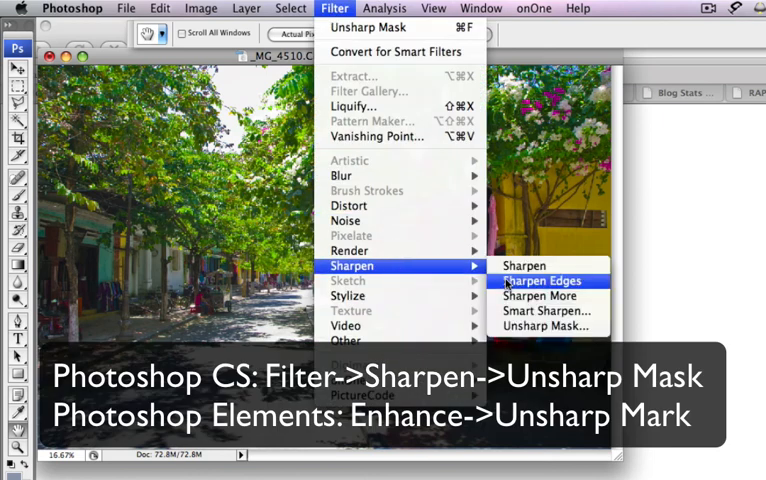
{"action": "left_click", "coordinate": [548, 324]}
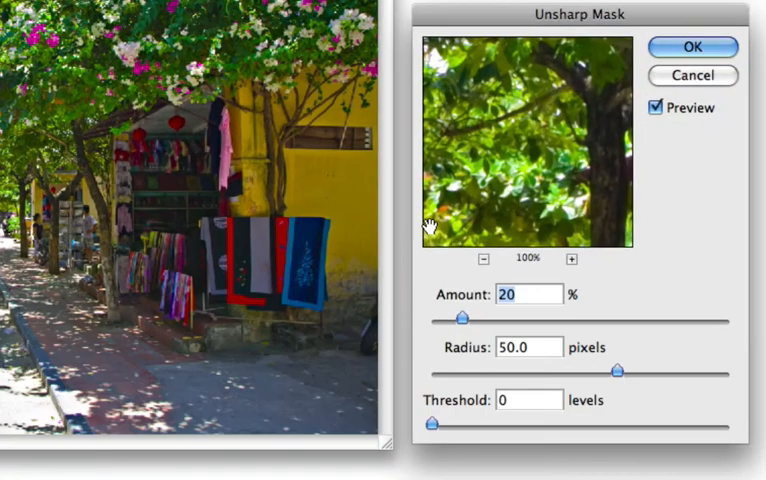
{"action": "mouse_move", "coordinate": [492, 290]}
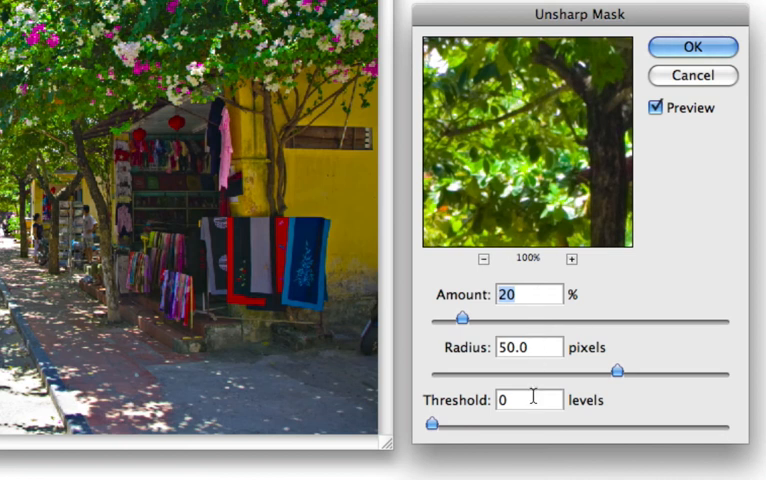
{"action": "mouse_move", "coordinate": [700, 164]}
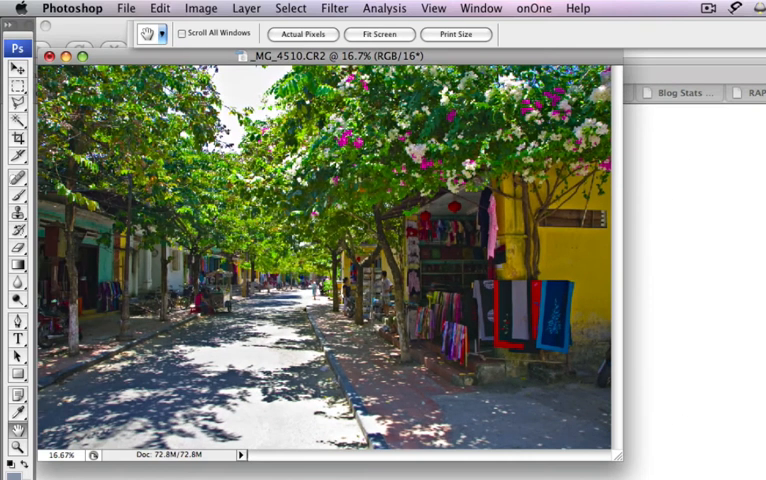
{"action": "mouse_move", "coordinate": [746, 208]}
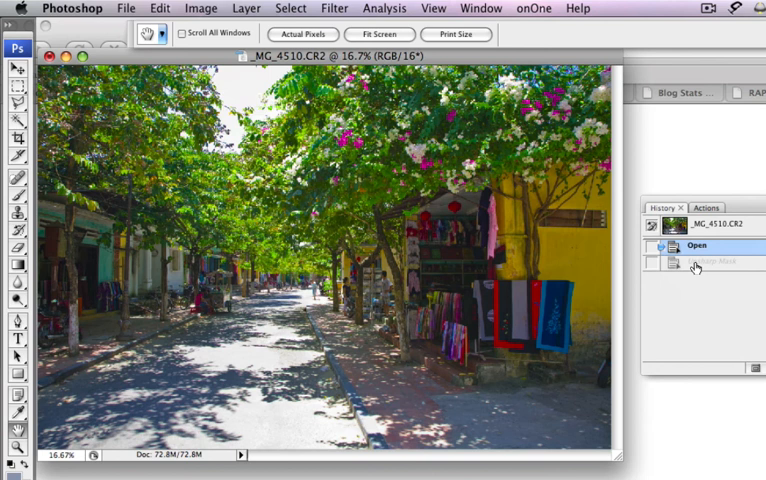
- Flip between the Open and Unsharp Mask history states to compare the sharpening
{"action": "left_click", "coordinate": [708, 264]}
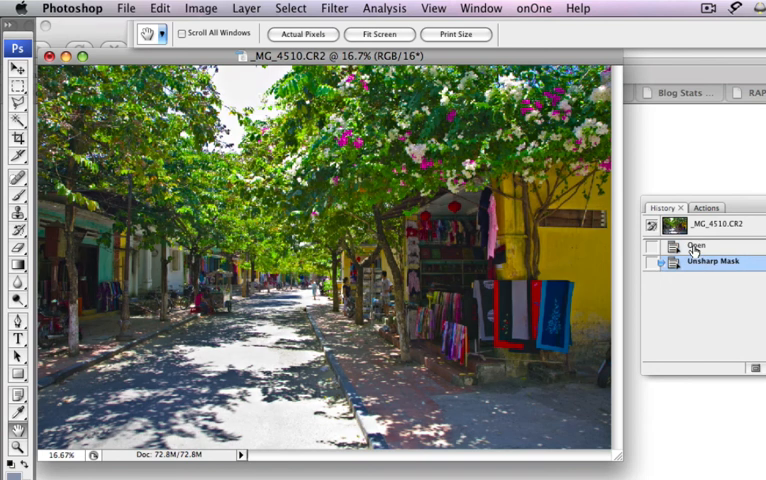
{"action": "left_click", "coordinate": [696, 246]}
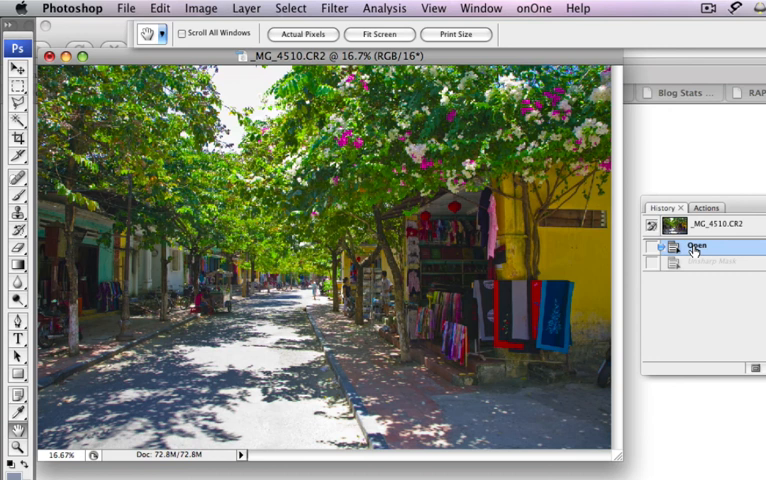
{"action": "left_click", "coordinate": [710, 264]}
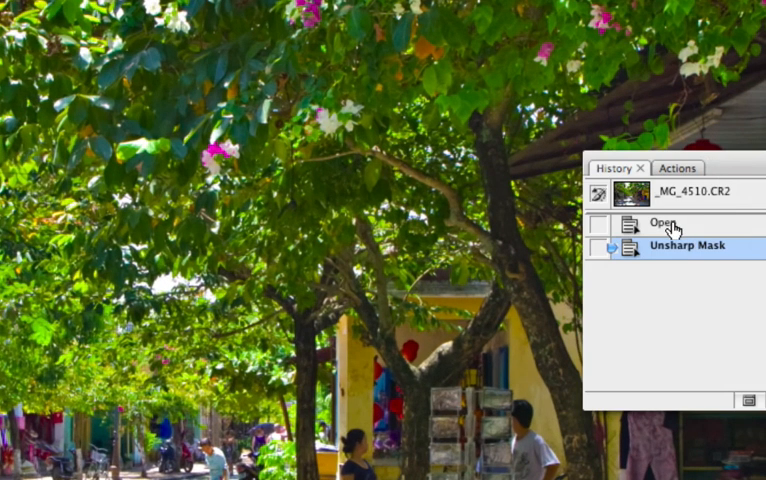
- Step the history back to the Open state to view the unsharpened tree detail
{"action": "left_click", "coordinate": [660, 220]}
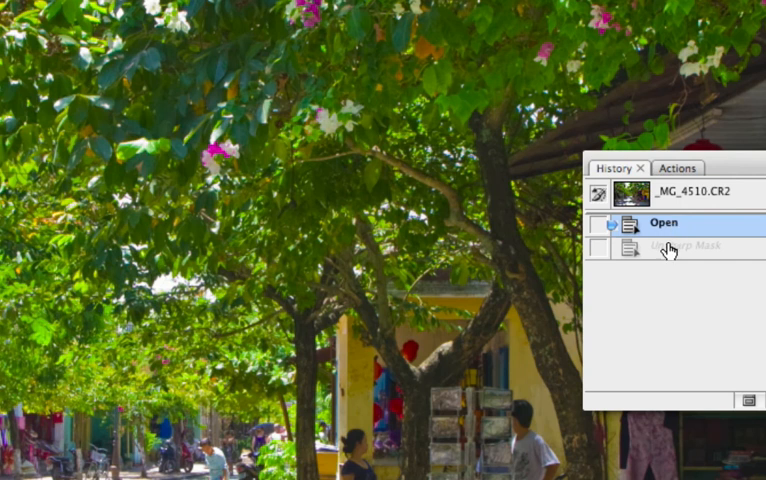
{"action": "mouse_move", "coordinate": [668, 248]}
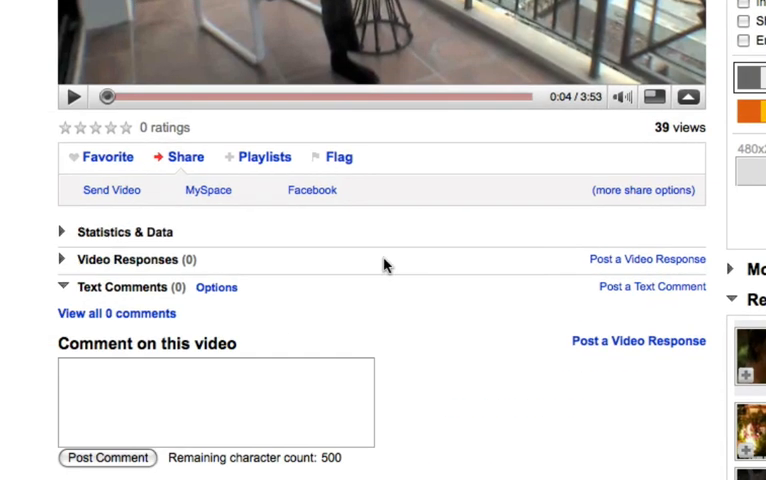
- Write the comment "Let me know what you think" in the video's comment box
{"action": "left_click", "coordinate": [216, 402]}
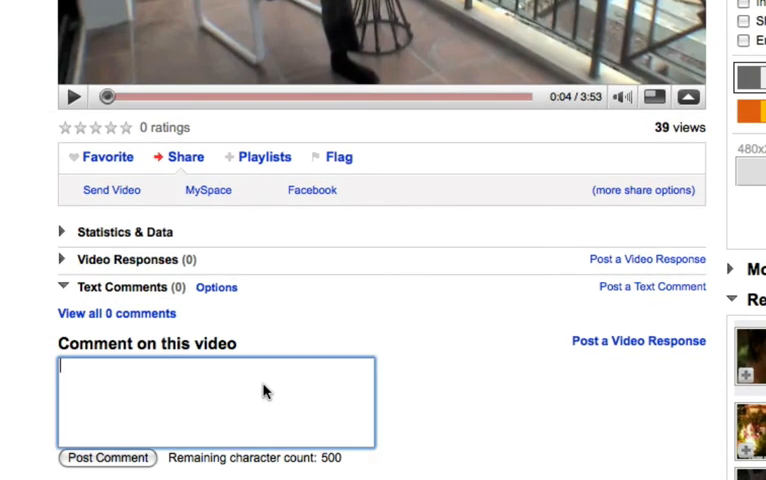
{"action": "type", "text": "Let me"}
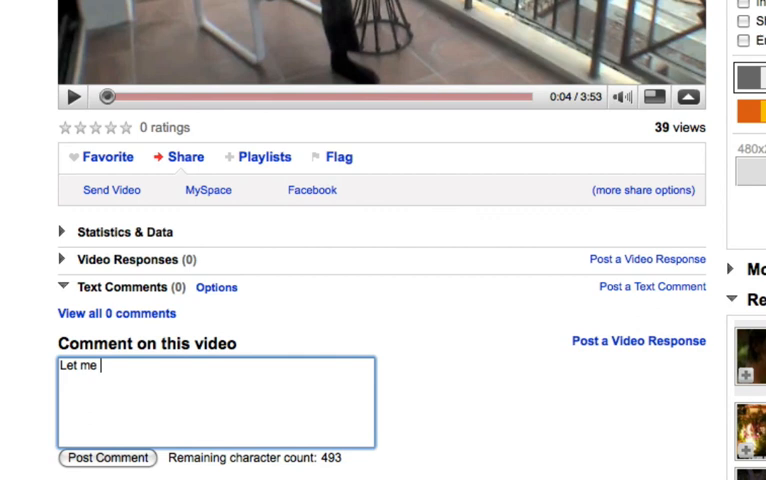
{"action": "type", "text": "know what you"}
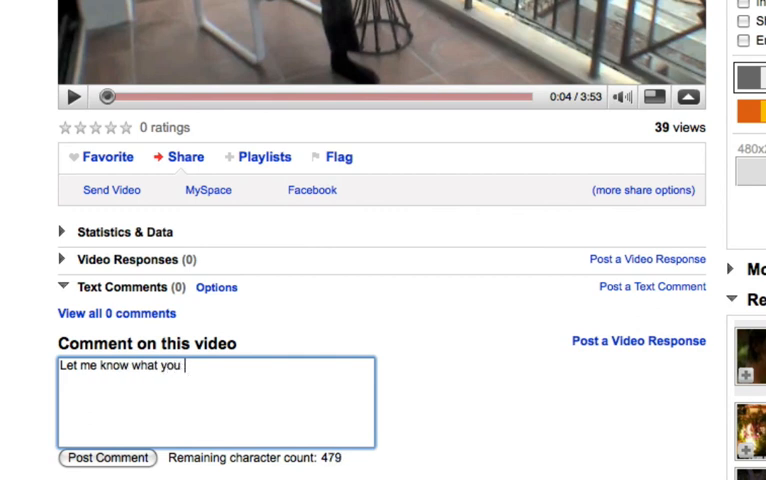
{"action": "type", "text": "think"}
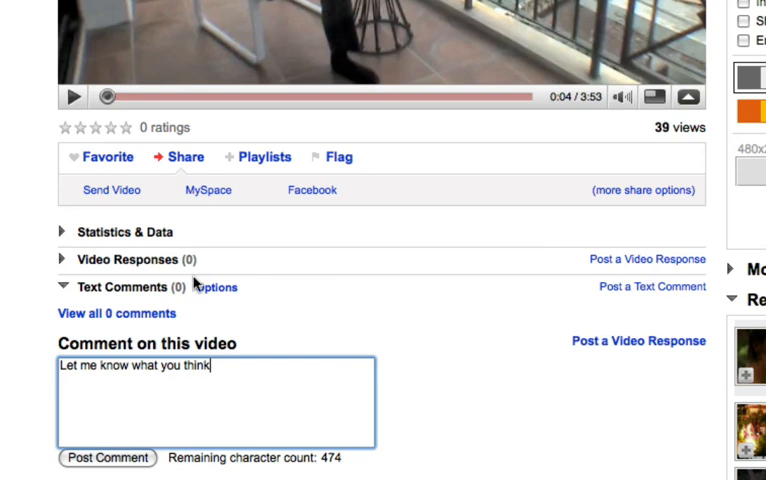
- Rate the video with the stars, four then five
{"action": "left_click", "coordinate": [112, 128]}
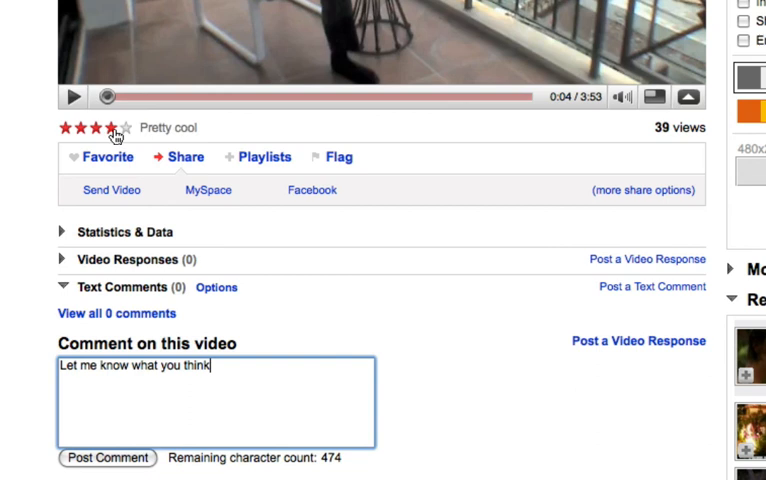
{"action": "left_click", "coordinate": [136, 128]}
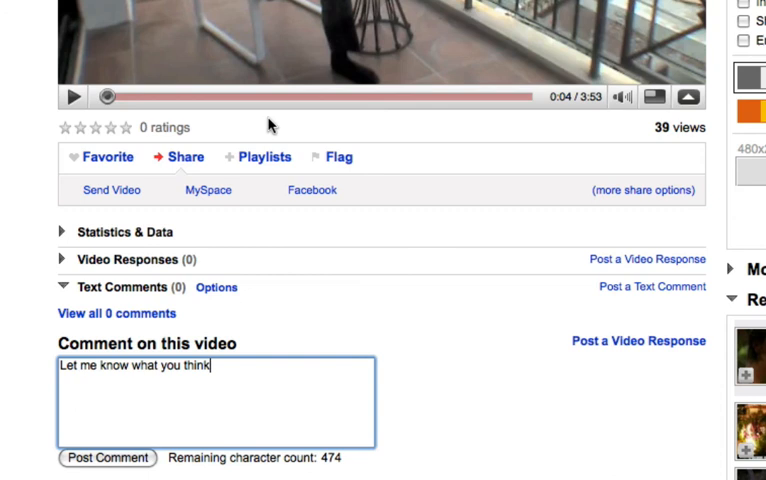
{"action": "left_click", "coordinate": [124, 128]}
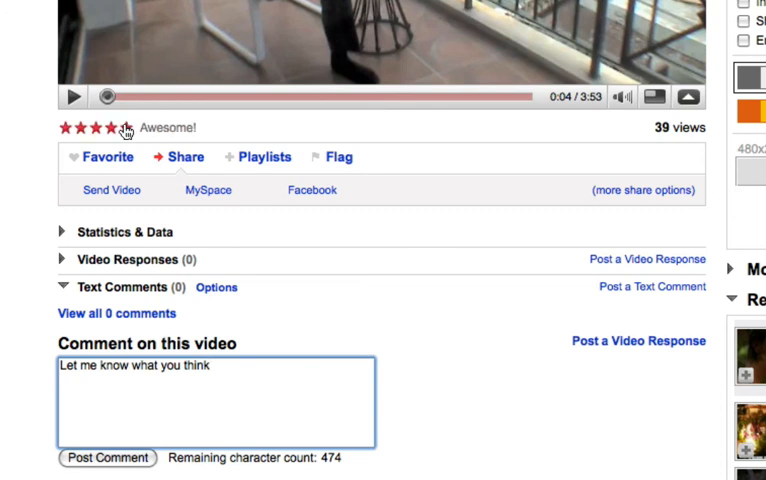
{"action": "mouse_move", "coordinate": [408, 132]}
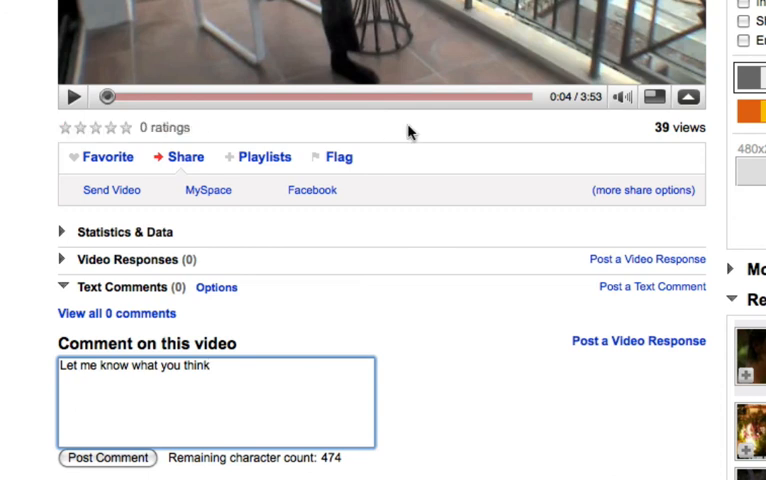